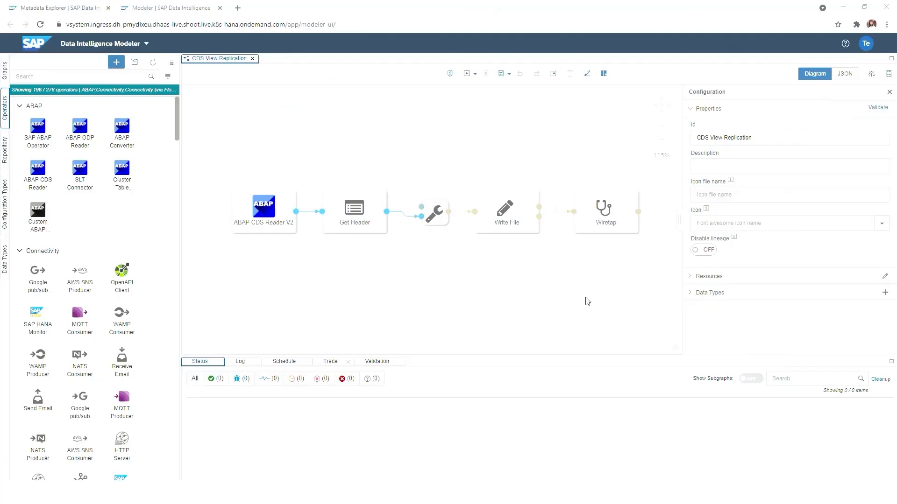
- Compare ABAP CDS Reader V1 and V2 versions and keep com.sap.abap.cds.reader.v2
{"action": "left_click", "coordinate": [263, 207]}
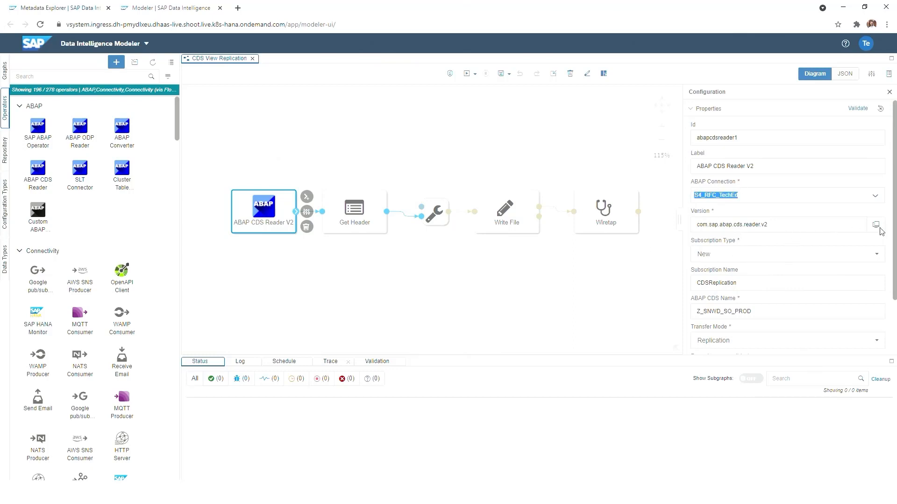
{"action": "left_click", "coordinate": [875, 224]}
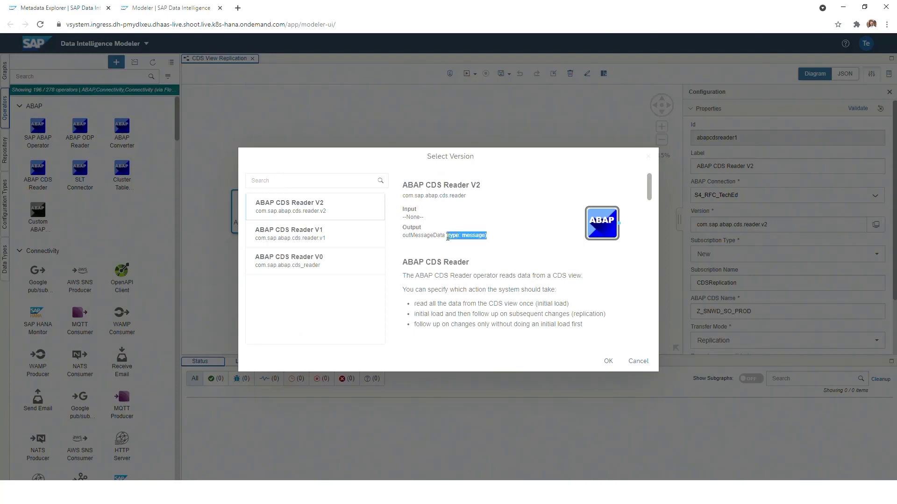
{"action": "left_click", "coordinate": [305, 233]}
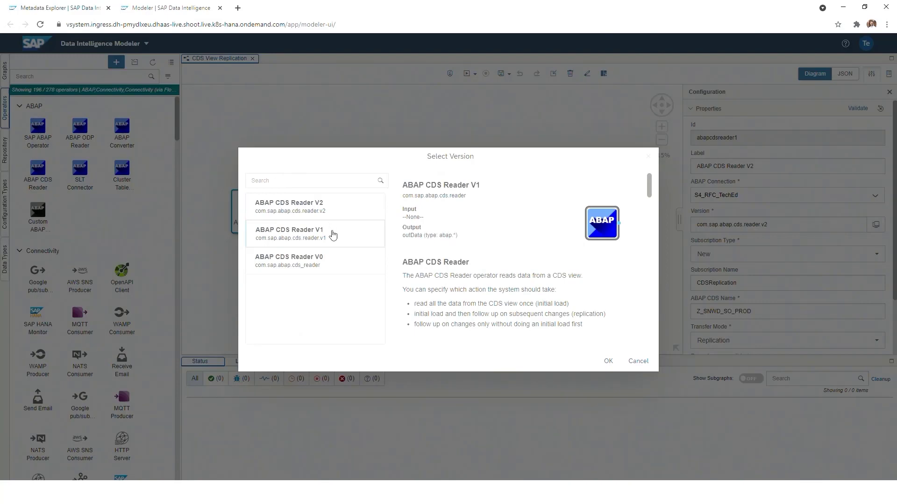
{"action": "double_click", "coordinate": [447, 235]}
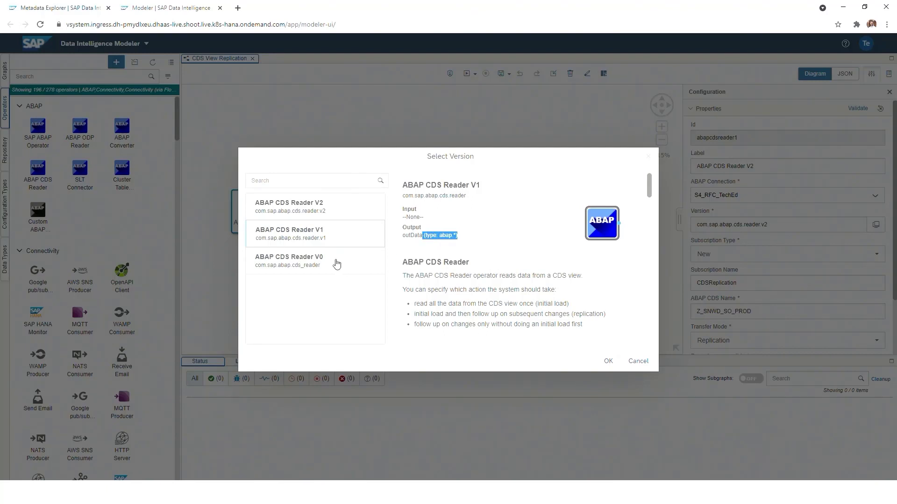
{"action": "left_click", "coordinate": [316, 261]}
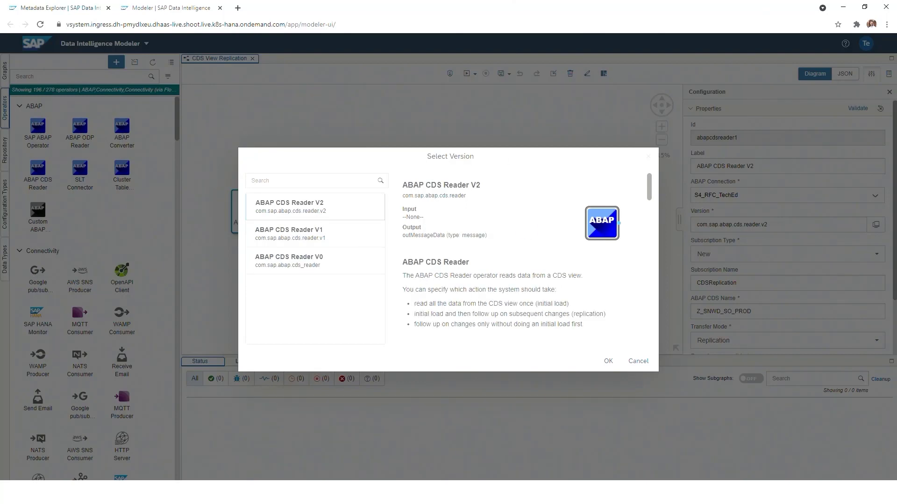
{"action": "mouse_move", "coordinate": [608, 361]}
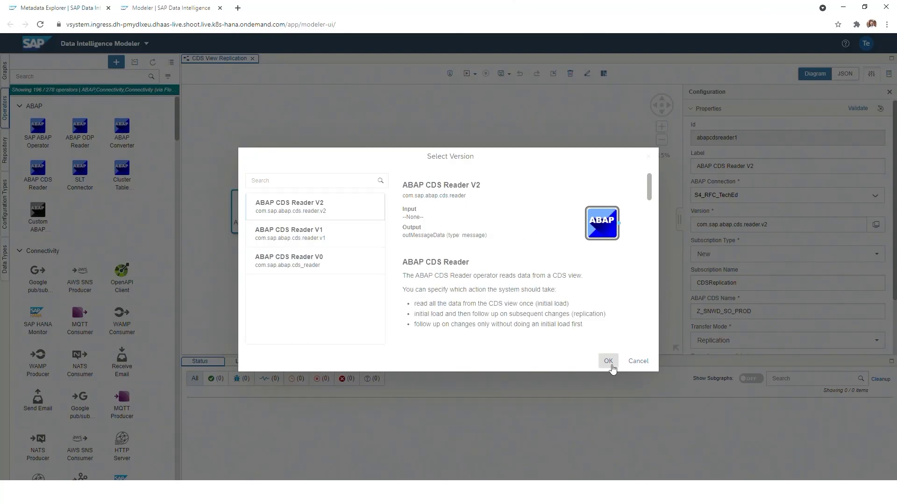
{"action": "left_click", "coordinate": [609, 361]}
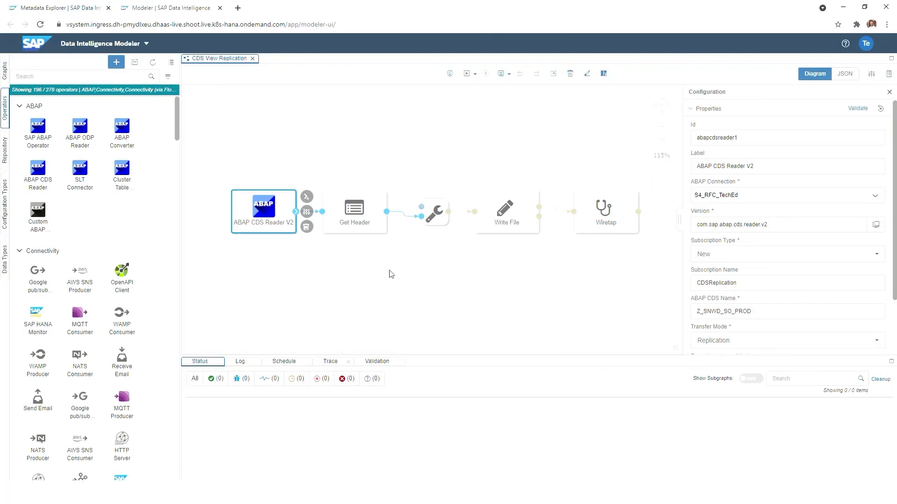
{"action": "mouse_move", "coordinate": [353, 218]}
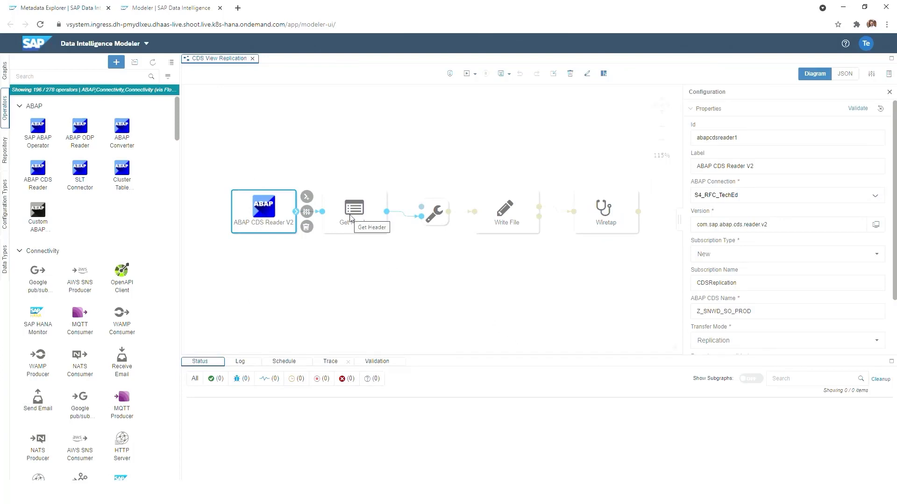
- Inspect Get Header, To File and Write File targeting TechEd_S3 /CDSReplication/CDSViewTest.csv, then Metadata Explorer
{"action": "left_click", "coordinate": [354, 208]}
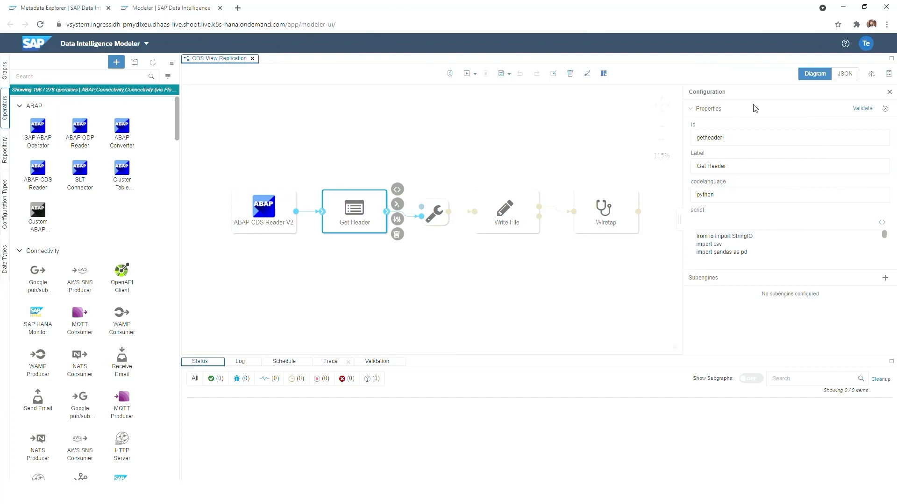
{"action": "mouse_move", "coordinate": [863, 212]}
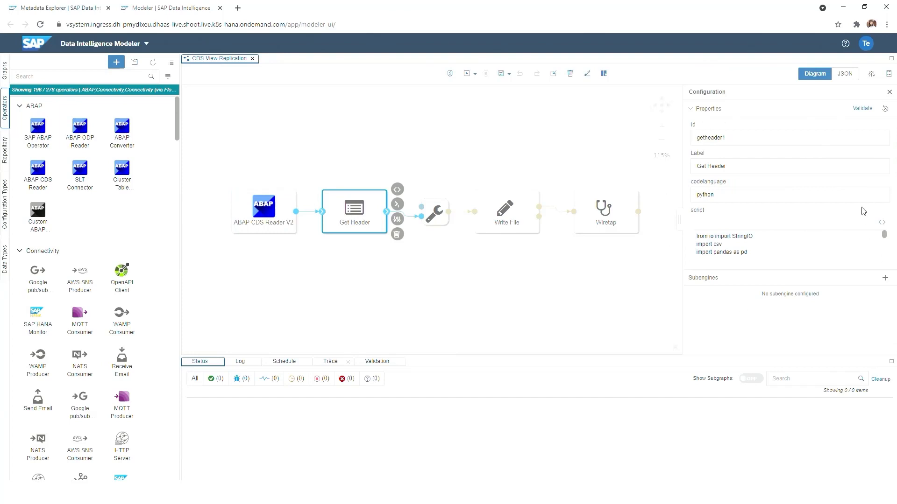
{"action": "mouse_move", "coordinate": [736, 209]}
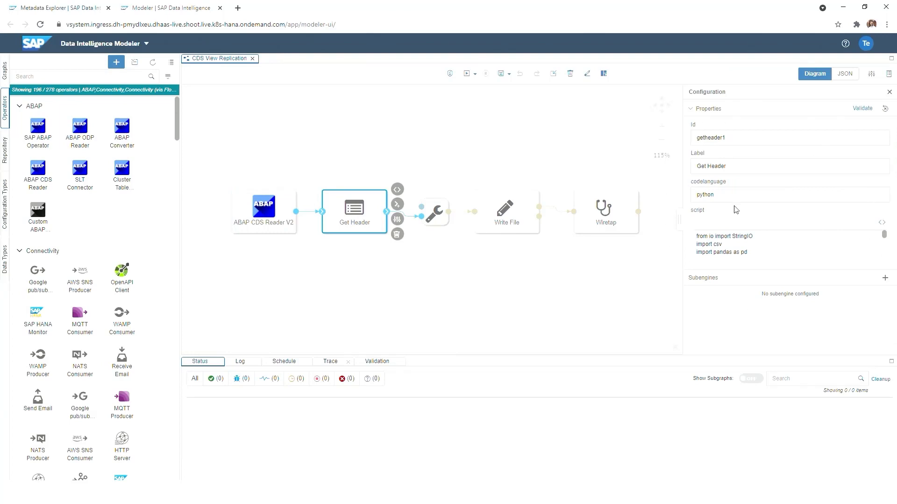
{"action": "left_click", "coordinate": [434, 213]}
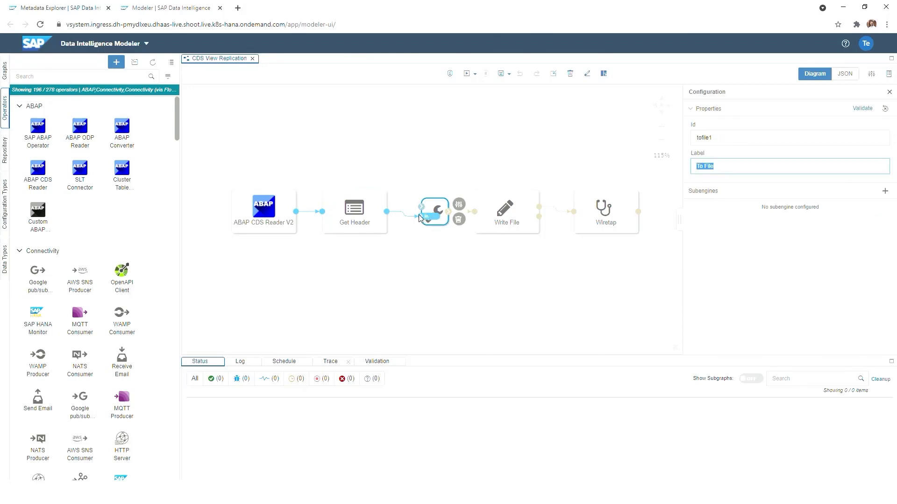
{"action": "mouse_move", "coordinate": [421, 212]}
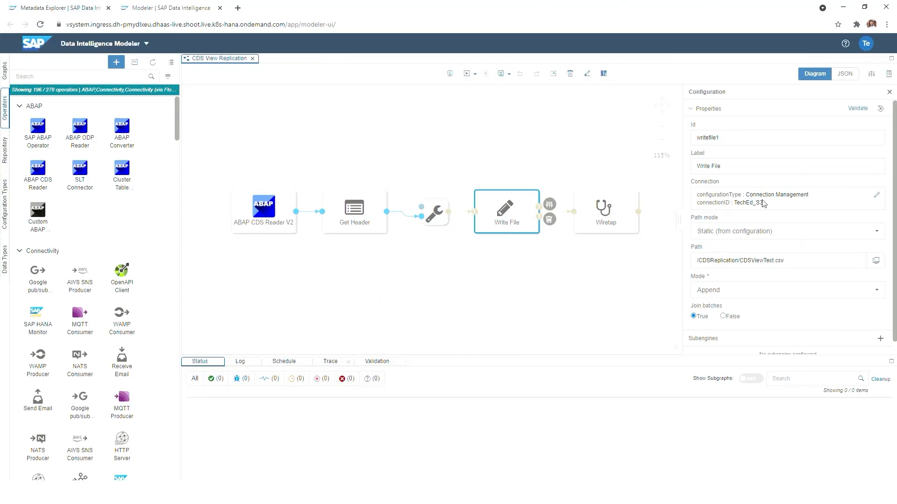
{"action": "double_click", "coordinate": [748, 203]}
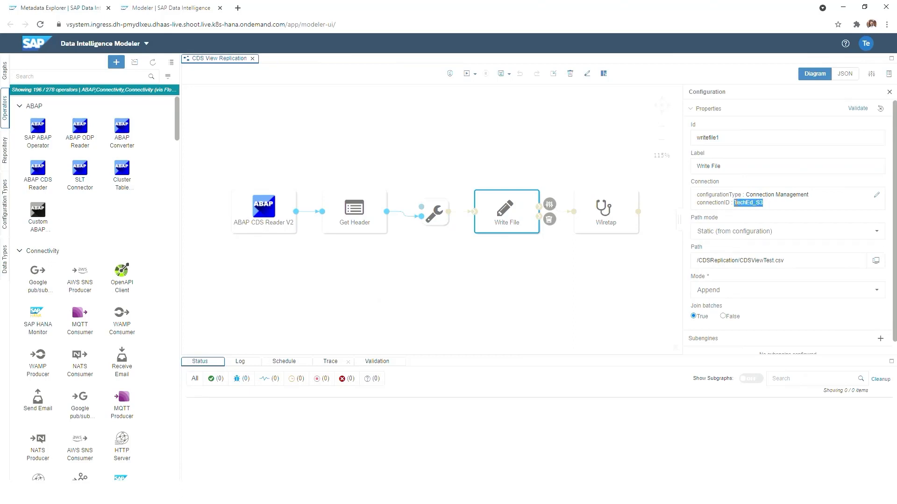
{"action": "mouse_move", "coordinate": [745, 280]}
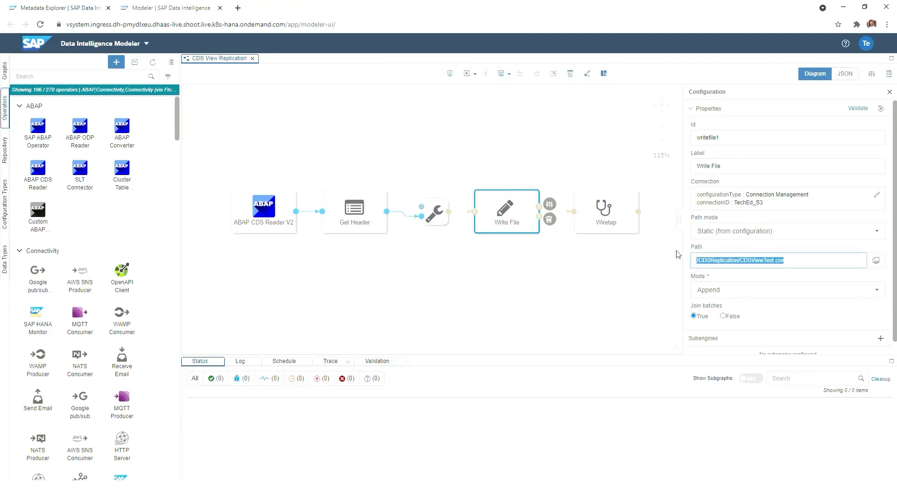
{"action": "mouse_move", "coordinate": [745, 293]}
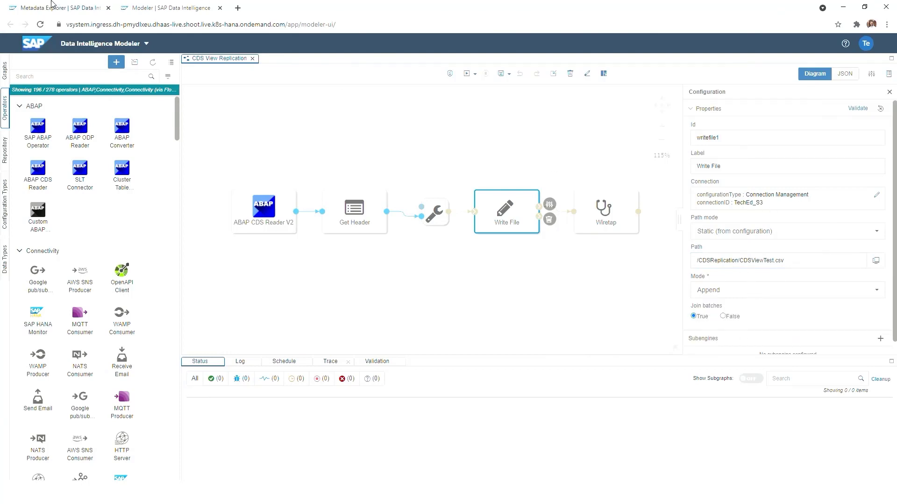
{"action": "left_click", "coordinate": [56, 8]}
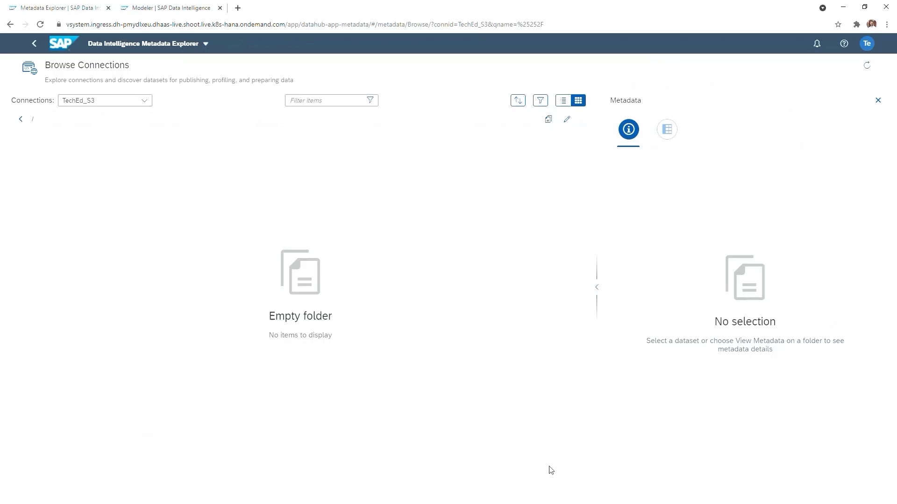
{"action": "mouse_move", "coordinate": [412, 412]}
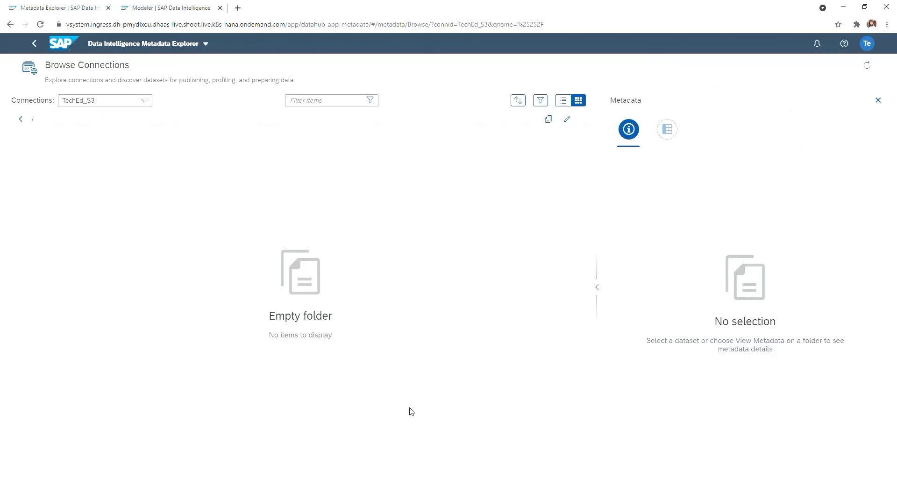
{"action": "mouse_move", "coordinate": [334, 287]}
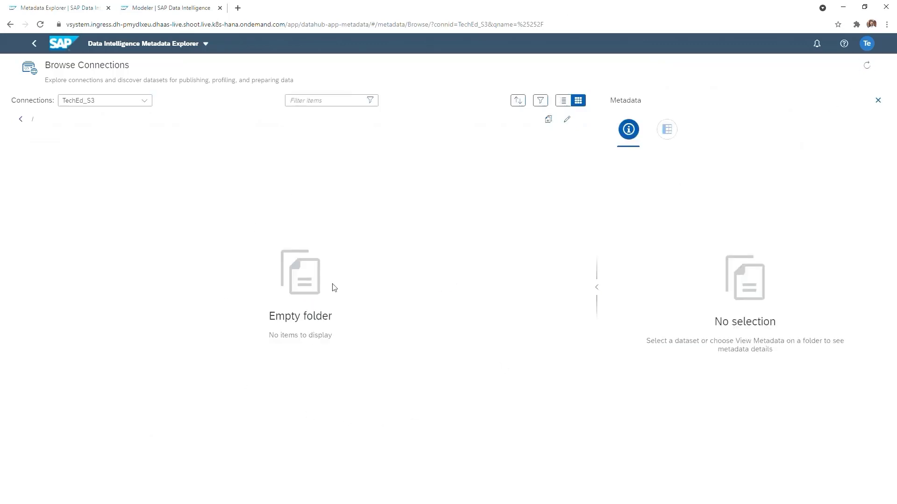
- Switch browser tabs away from the empty TechEd_S3 connection view
{"action": "left_click", "coordinate": [149, 8]}
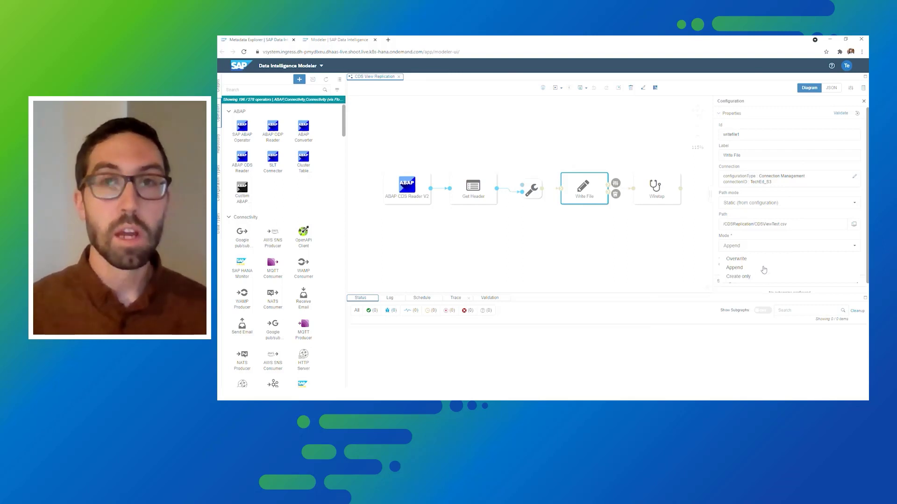
- Leave the Write File mode on Append and run the CDS View Replication graph
{"action": "left_click", "coordinate": [734, 267]}
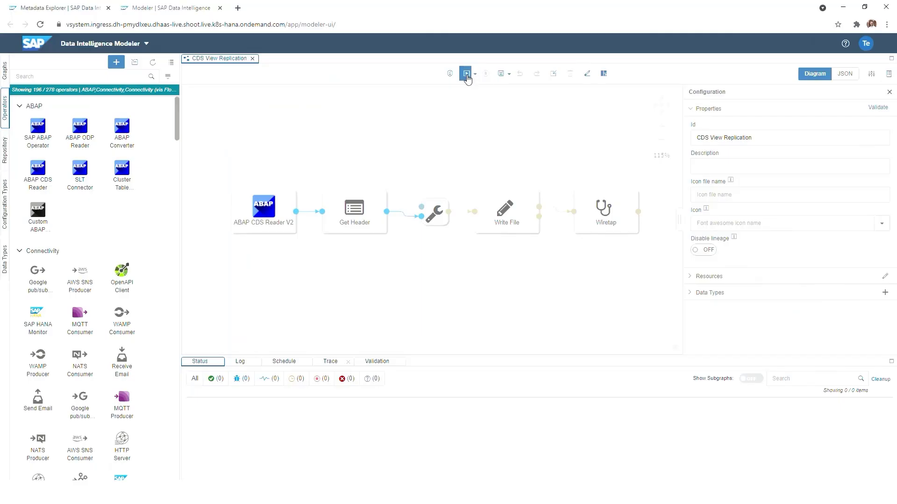
{"action": "left_click", "coordinate": [466, 74]}
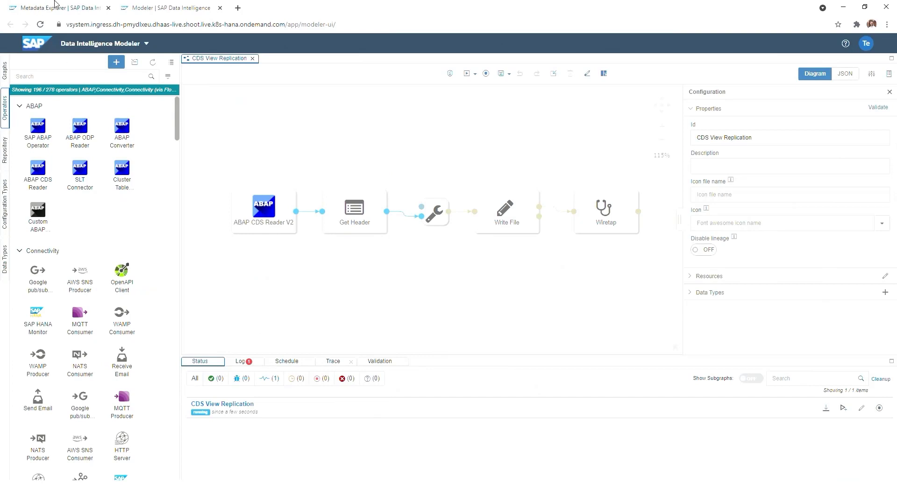
- Open CDSReplication in Metadata Explorer and preview CDSViewTest.csv, noting 122 rows
{"action": "left_click", "coordinate": [42, 8]}
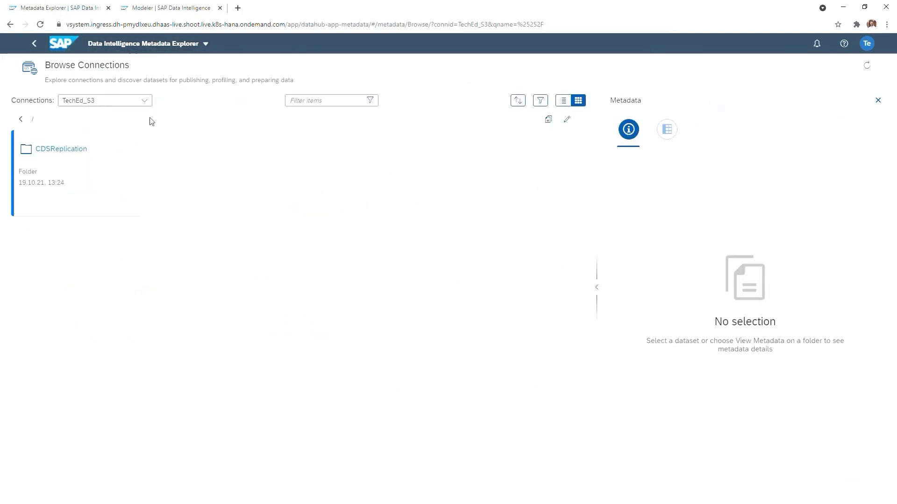
{"action": "double_click", "coordinate": [60, 148]}
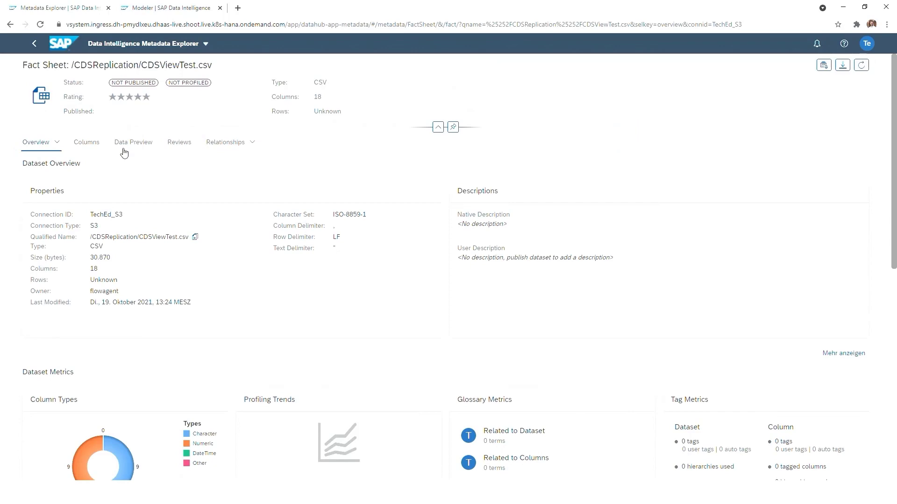
{"action": "left_click", "coordinate": [133, 142]}
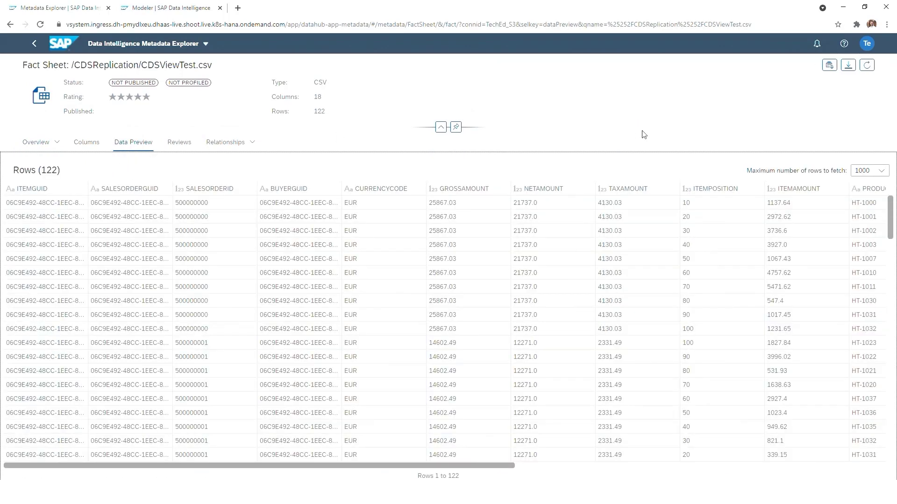
{"action": "mouse_move", "coordinate": [52, 174]}
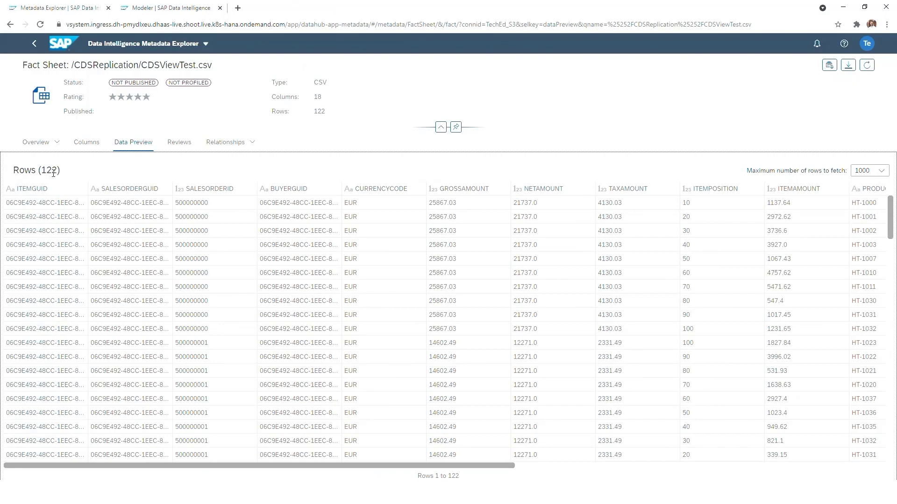
{"action": "double_click", "coordinate": [49, 171]}
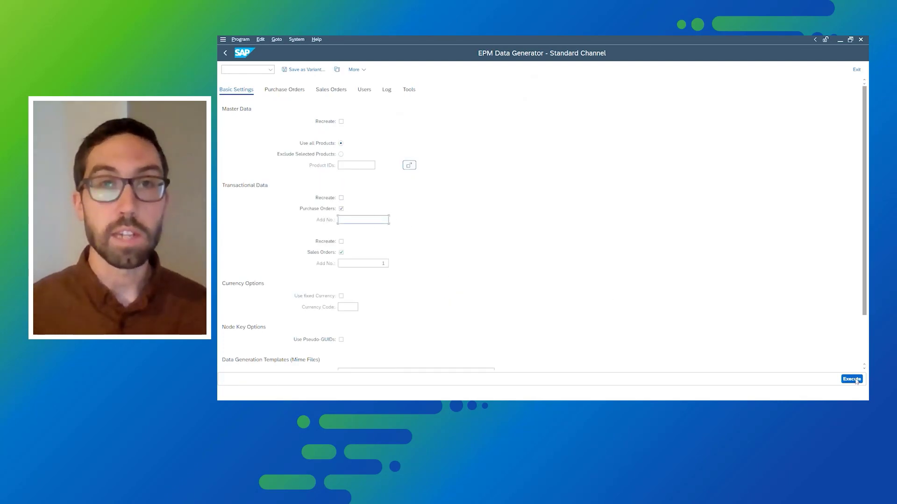
- Execute EPM Data Generator for one sales order and count ZSNWD_SO_PRD entries
{"action": "left_click", "coordinate": [852, 379]}
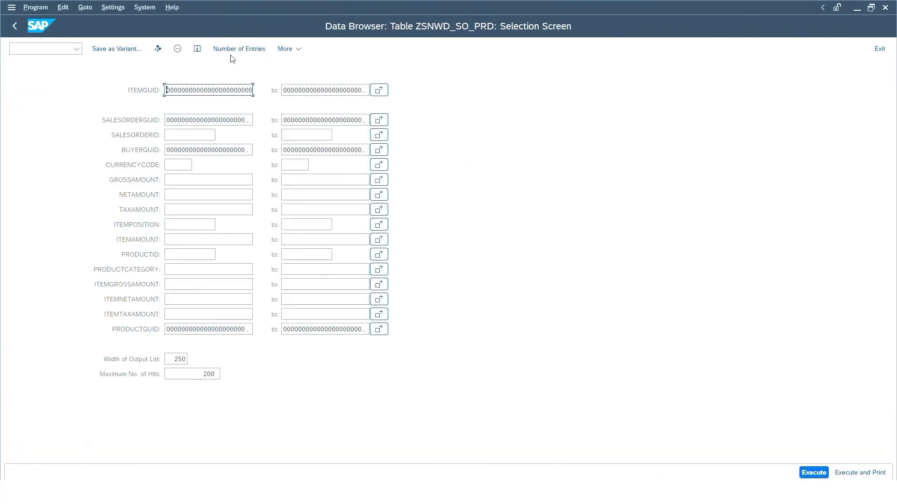
{"action": "left_click", "coordinate": [239, 49]}
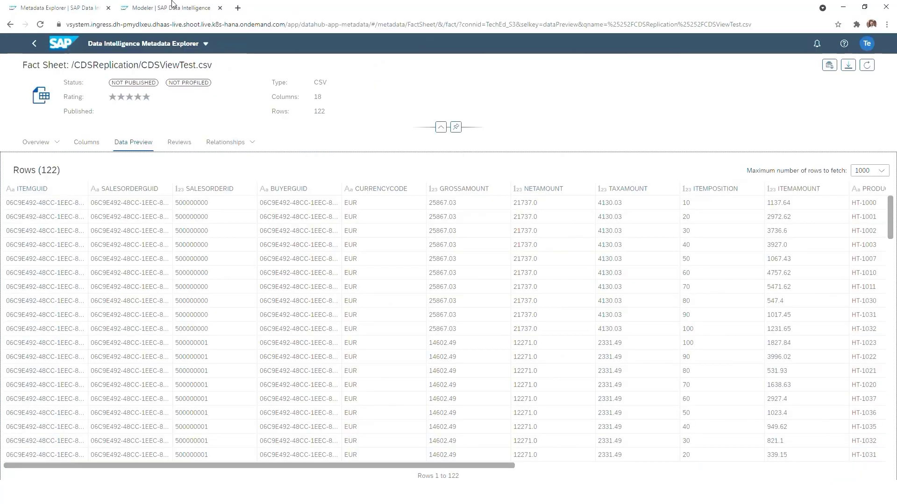
- Check the Modeler status showing CDS View Replication running, then return to Metadata Explorer
{"action": "left_click", "coordinate": [168, 7]}
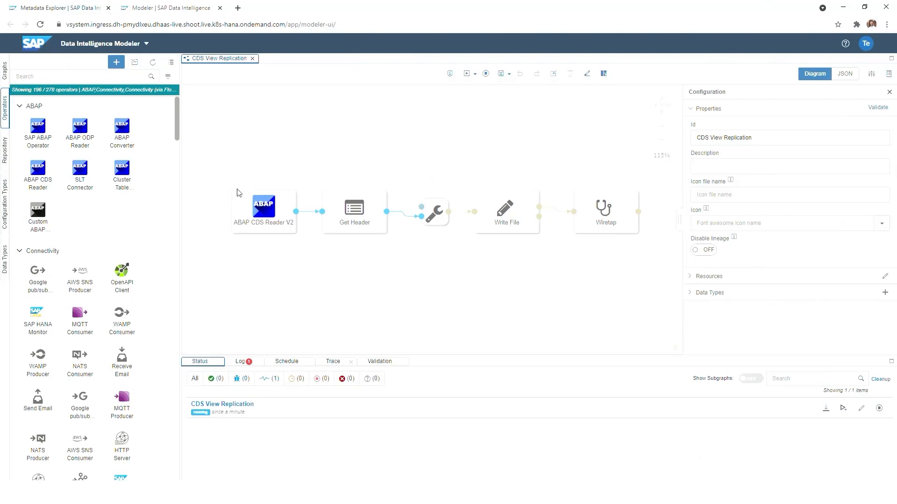
{"action": "left_click", "coordinate": [46, 8]}
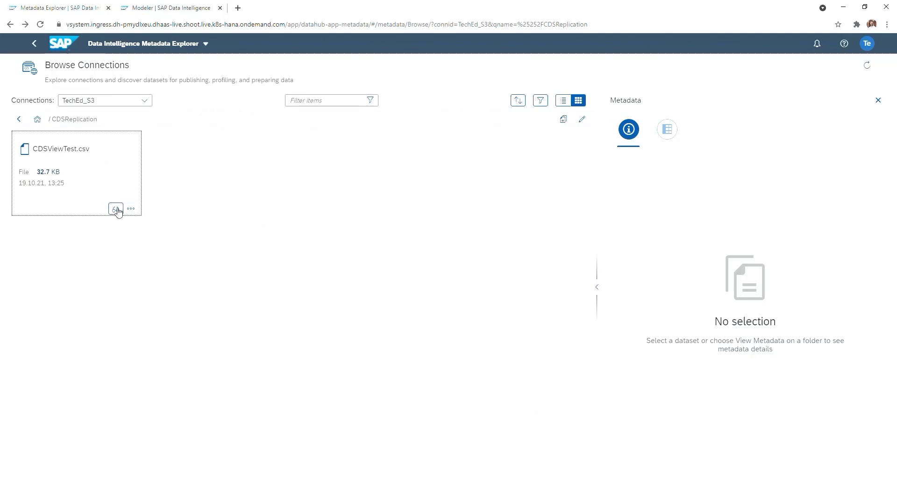
- Preview CDSViewTest.csv's 132 rows and scroll right to the /1DH/OPERATION column
{"action": "left_click", "coordinate": [115, 209]}
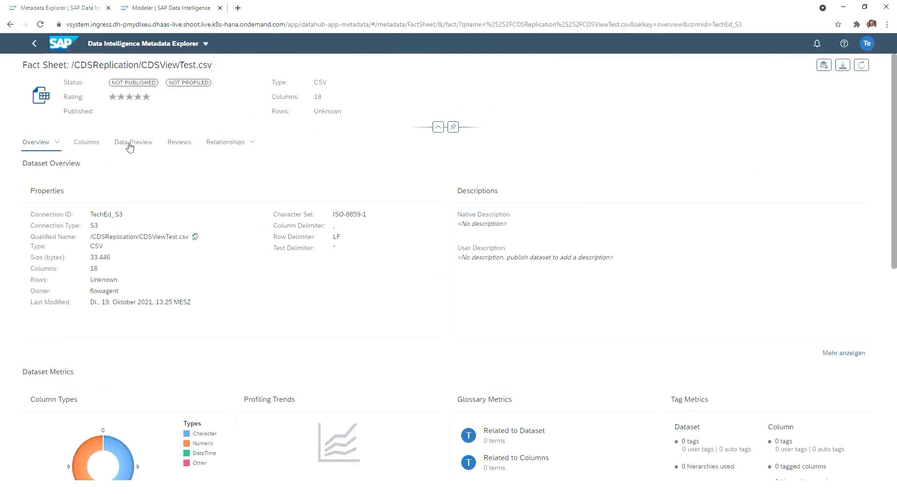
{"action": "left_click", "coordinate": [132, 142]}
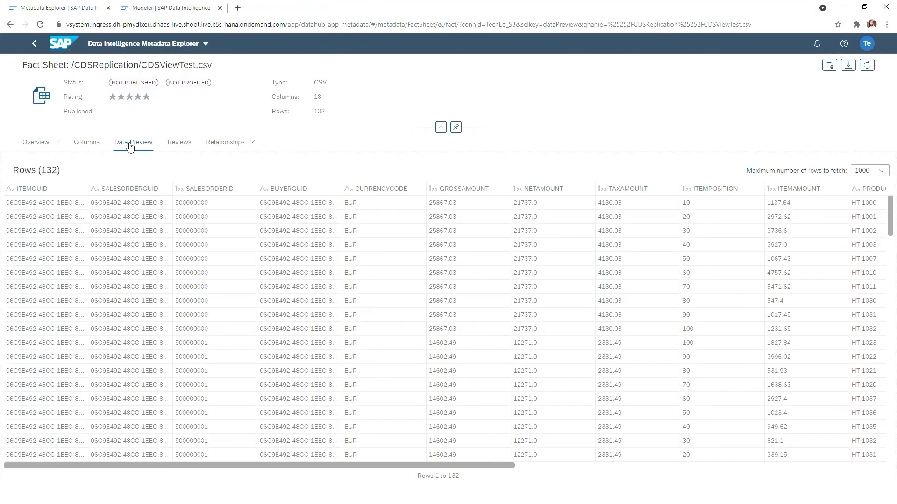
{"action": "double_click", "coordinate": [44, 170]}
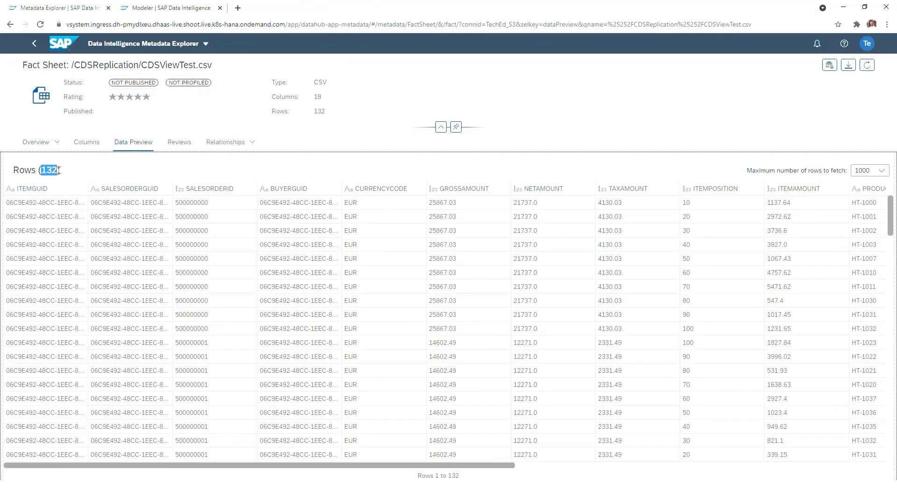
{"action": "scroll", "scroll_direction": "down", "scroll_amount": 3}
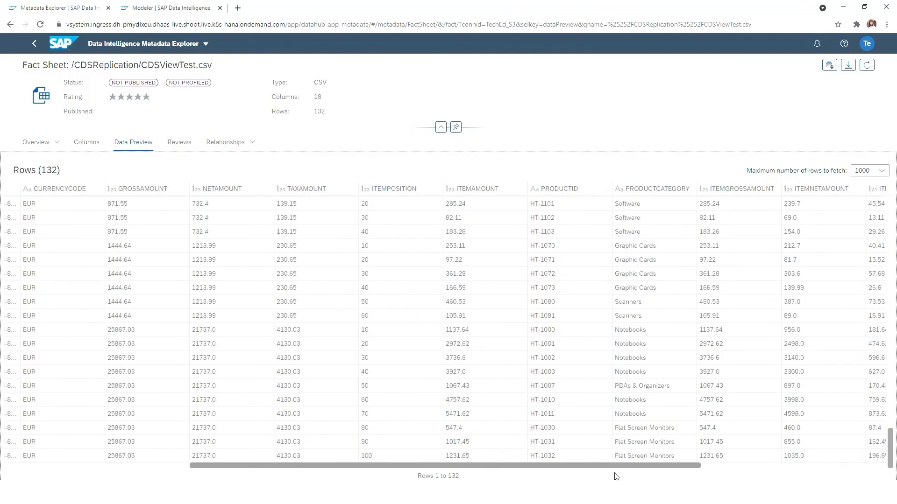
{"action": "scroll", "scroll_direction": "right", "scroll_amount": 3}
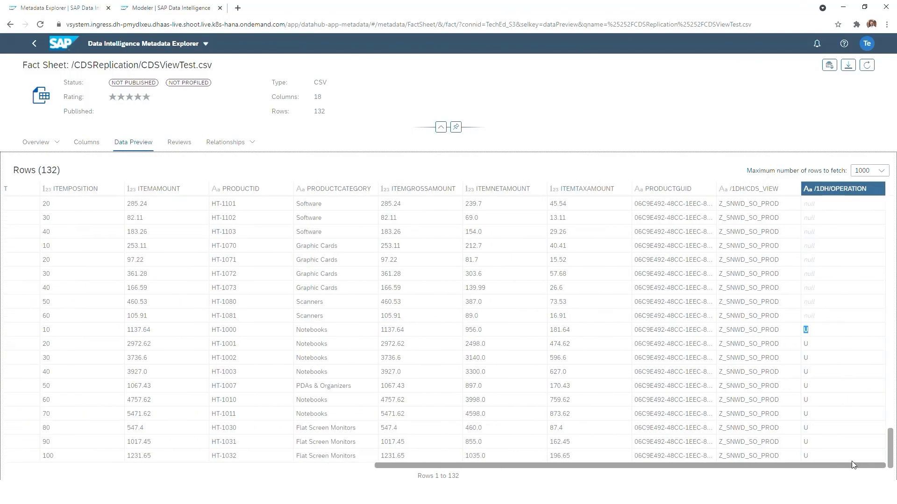